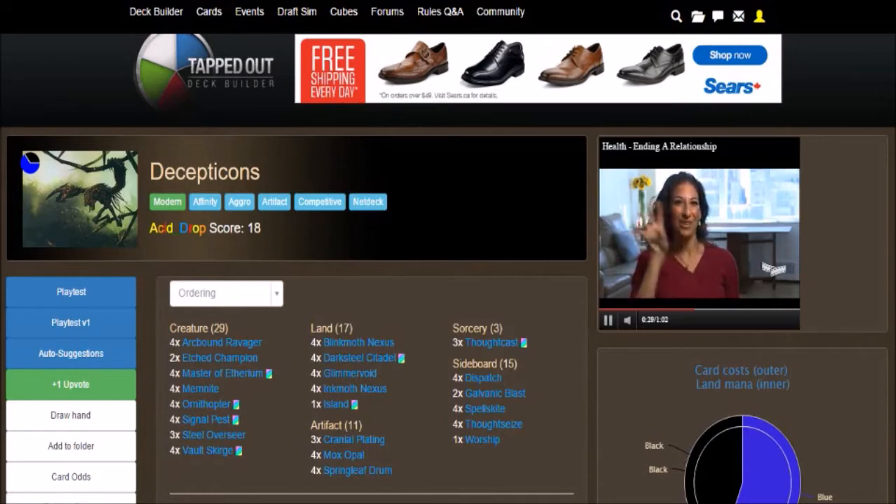
mouse_move(219, 373)
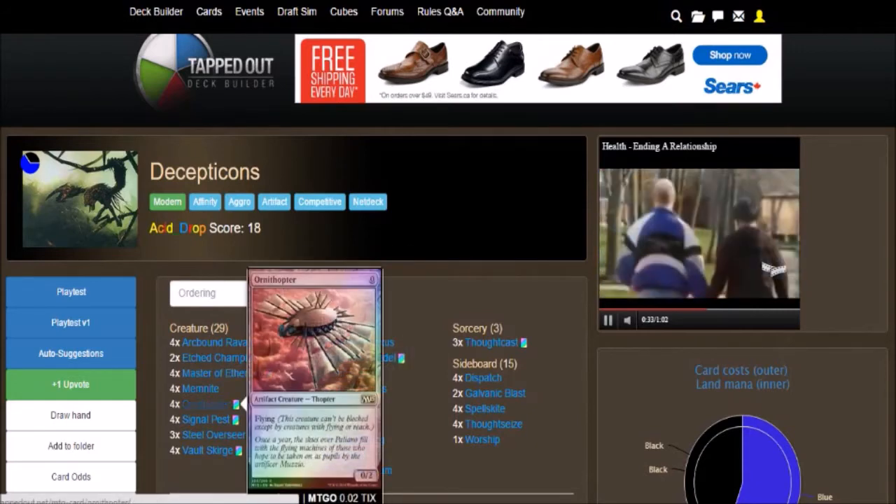
scroll(down, 3)
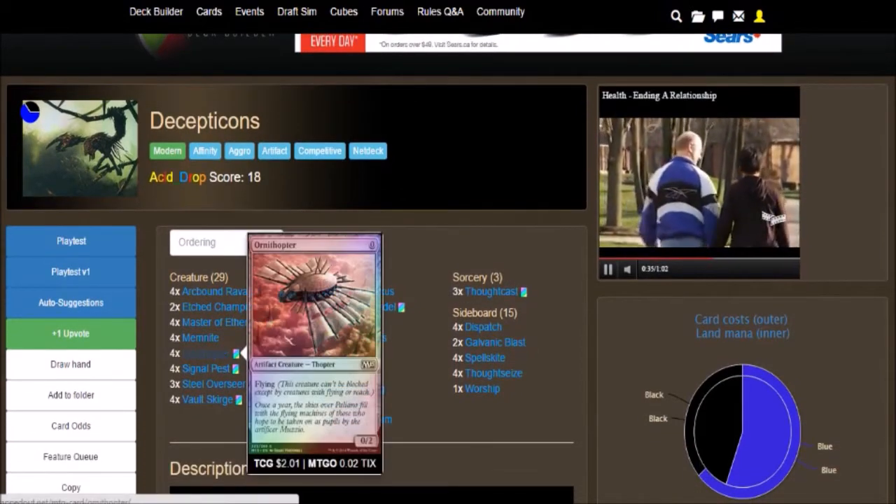
mouse_move(205, 368)
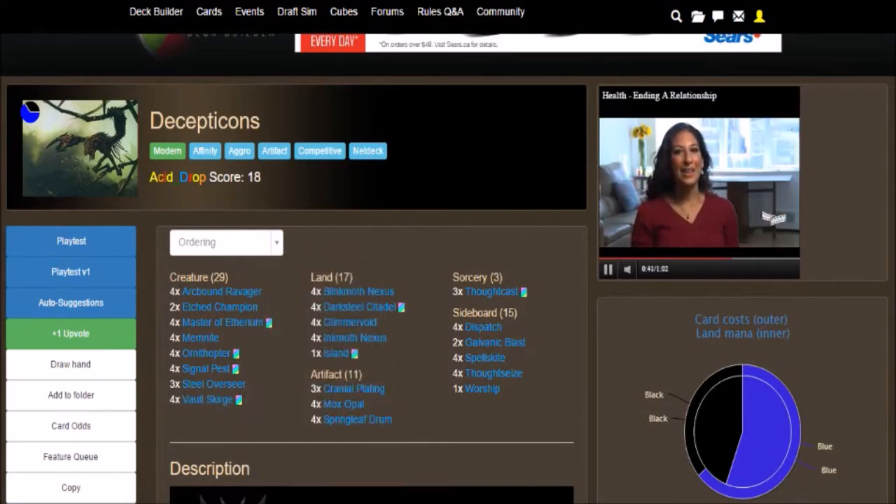
scroll(down, 3)
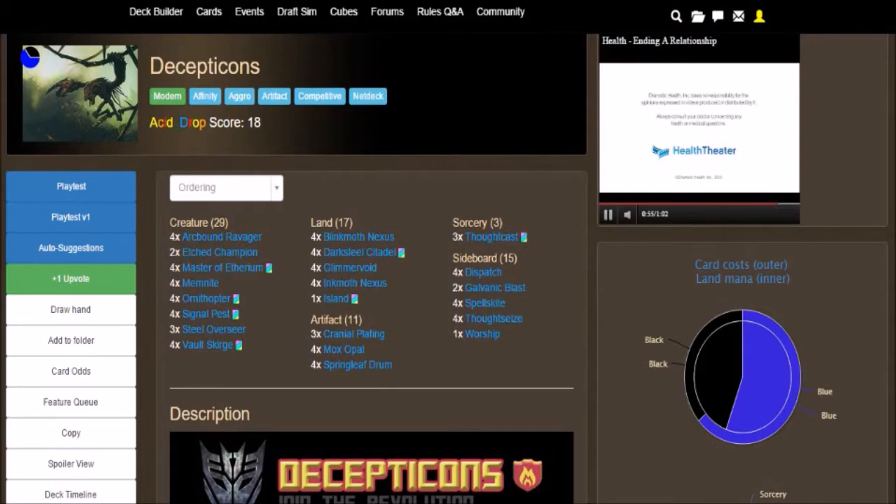
mouse_move(221, 237)
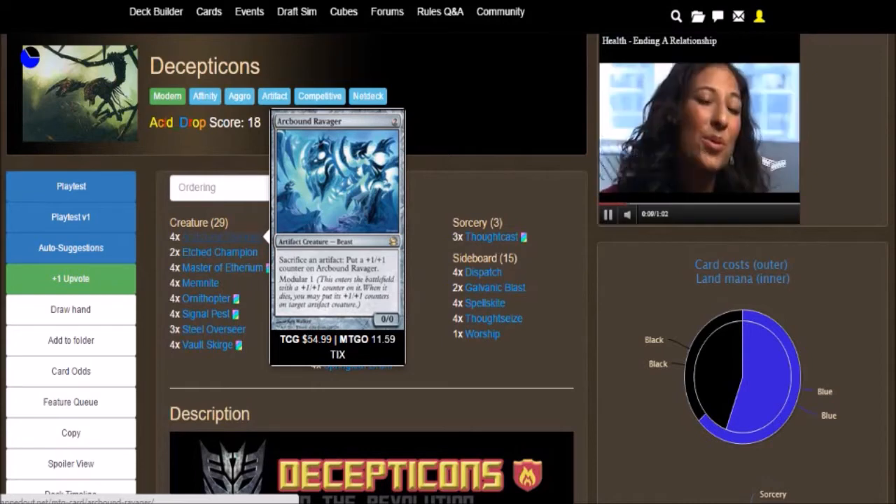
mouse_move(221, 252)
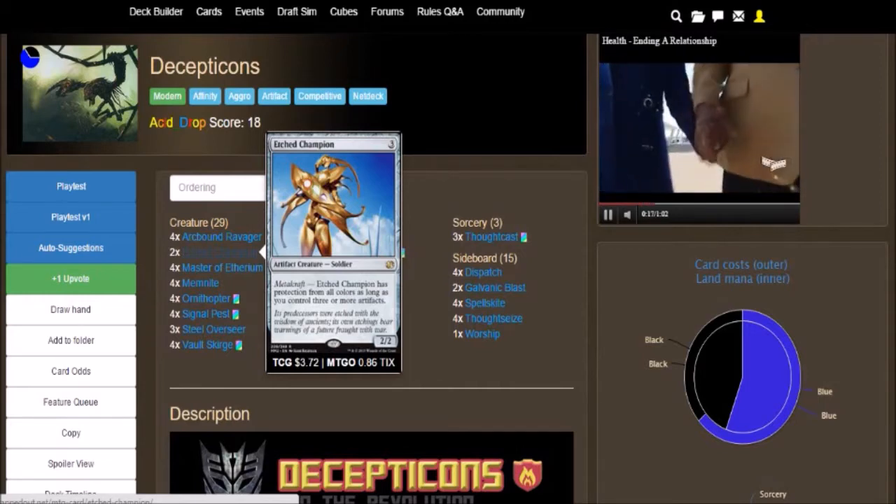
mouse_move(221, 267)
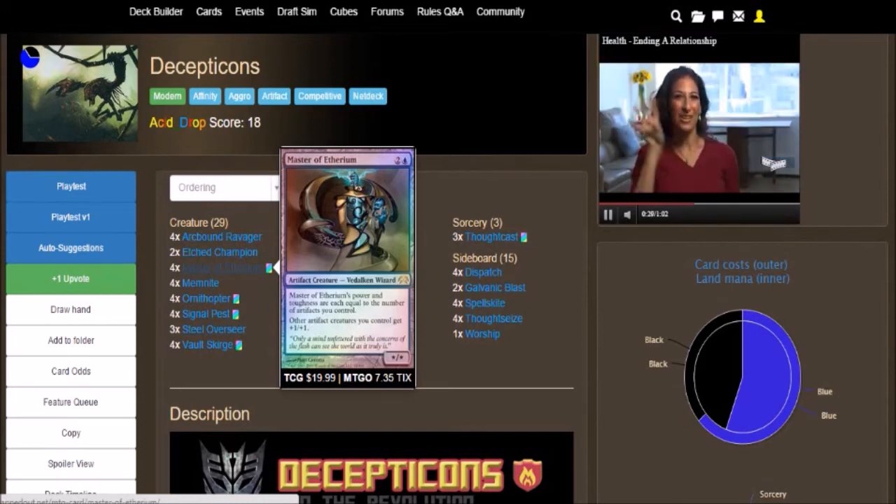
mouse_move(199, 283)
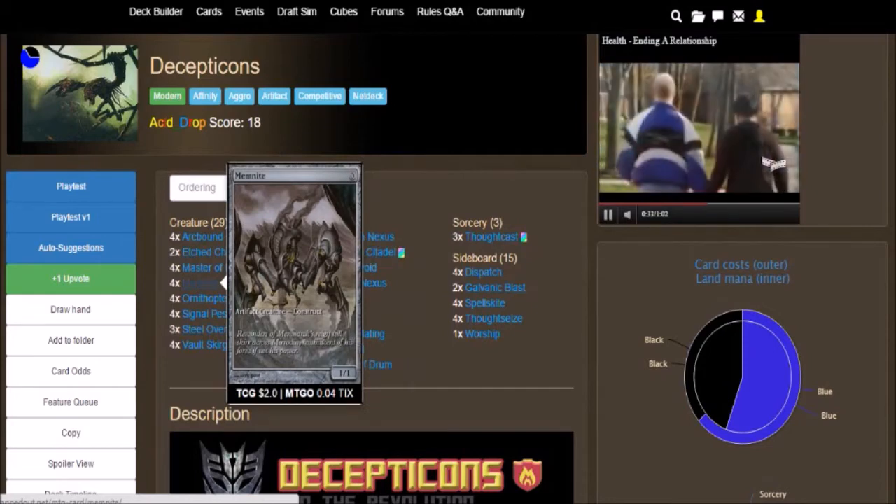
mouse_move(205, 298)
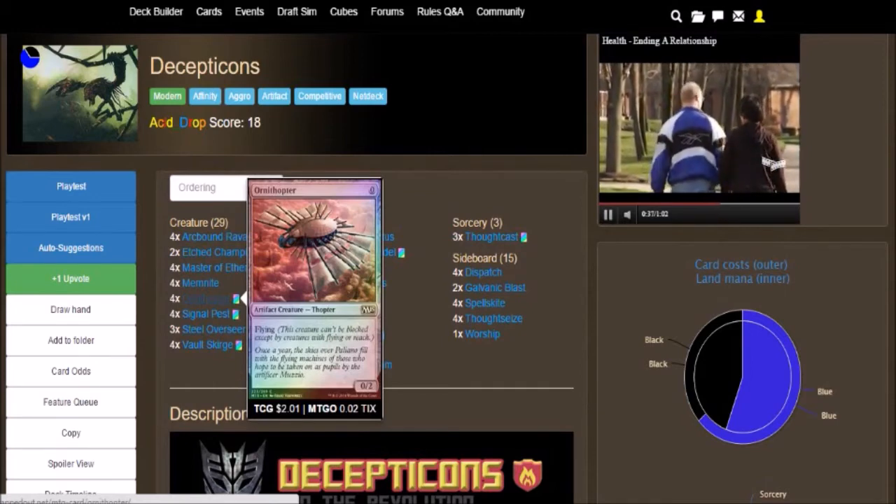
mouse_move(205, 313)
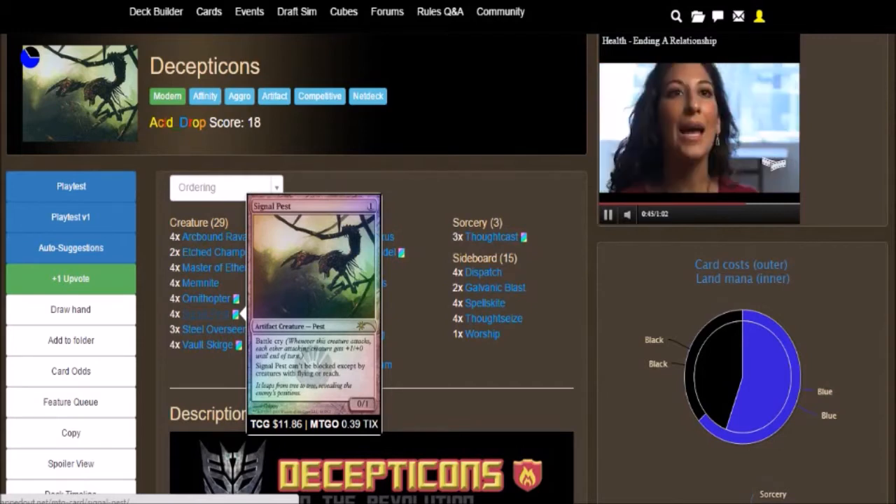
mouse_move(212, 329)
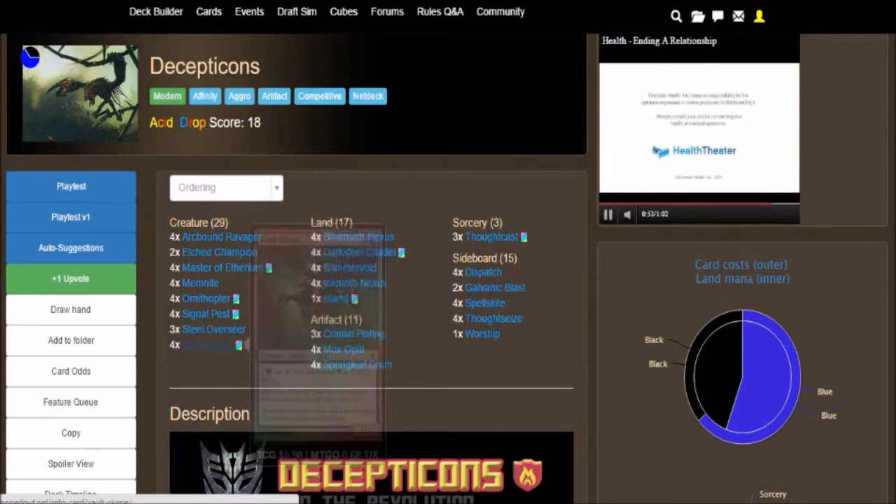
mouse_move(207, 344)
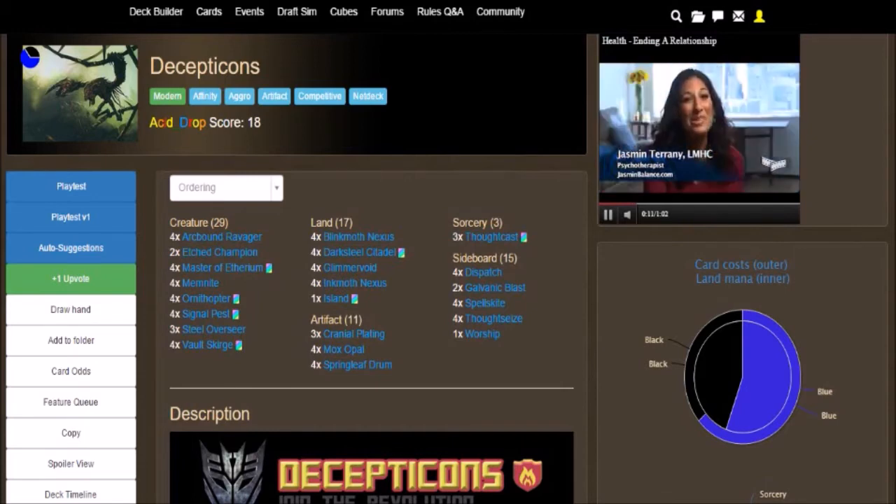
scroll(down, 3)
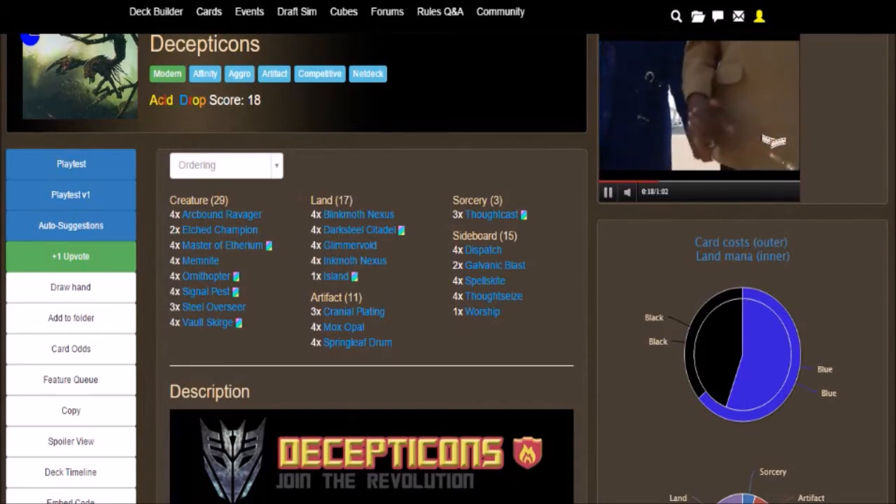
mouse_move(359, 214)
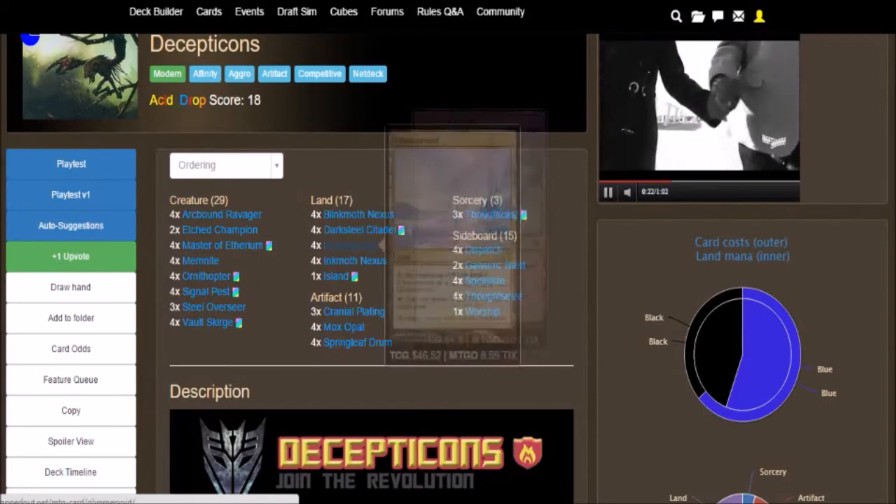
mouse_move(350, 261)
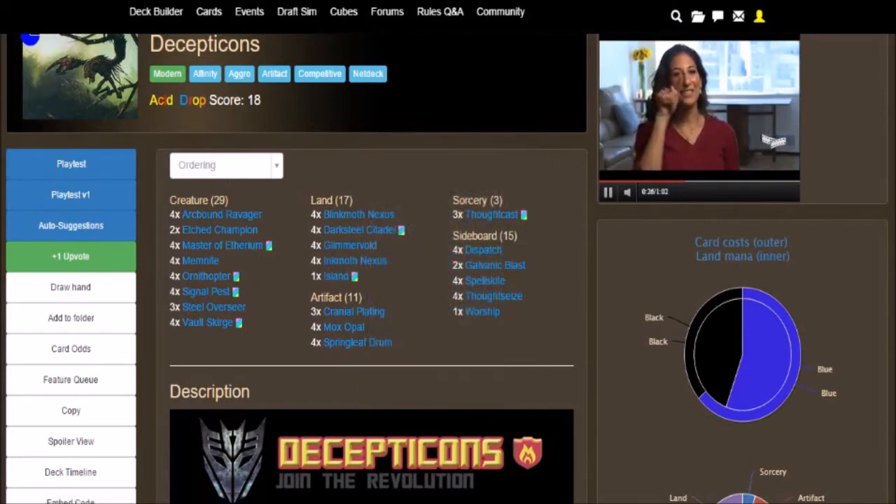
mouse_move(357, 214)
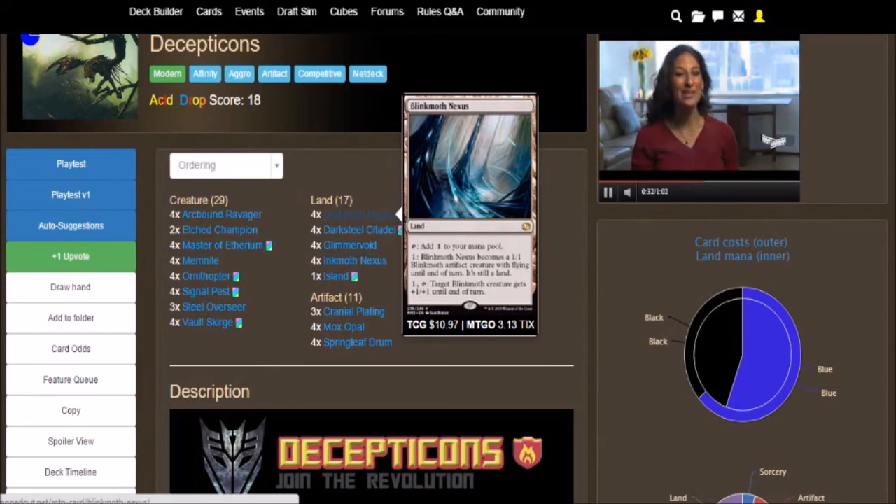
mouse_move(360, 230)
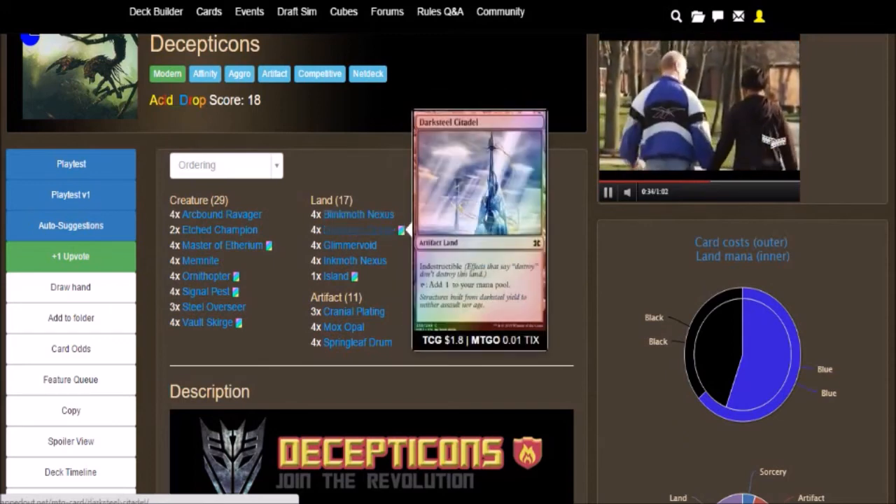
mouse_move(350, 245)
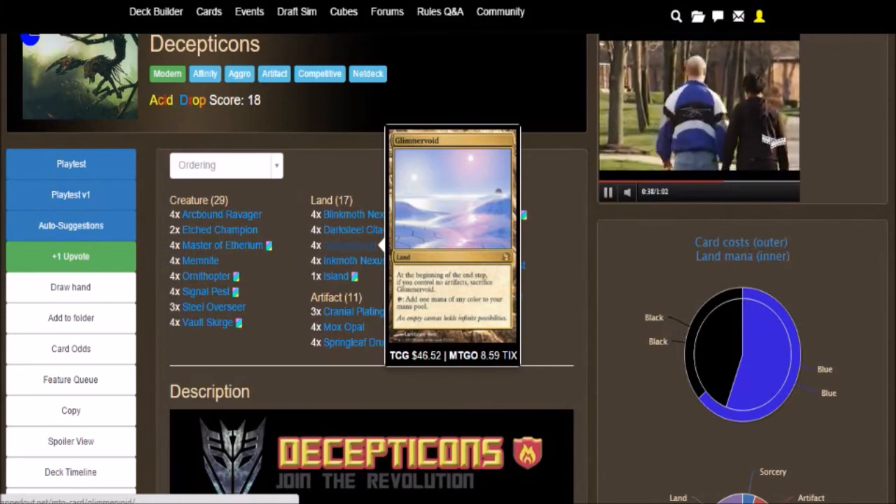
mouse_move(350, 260)
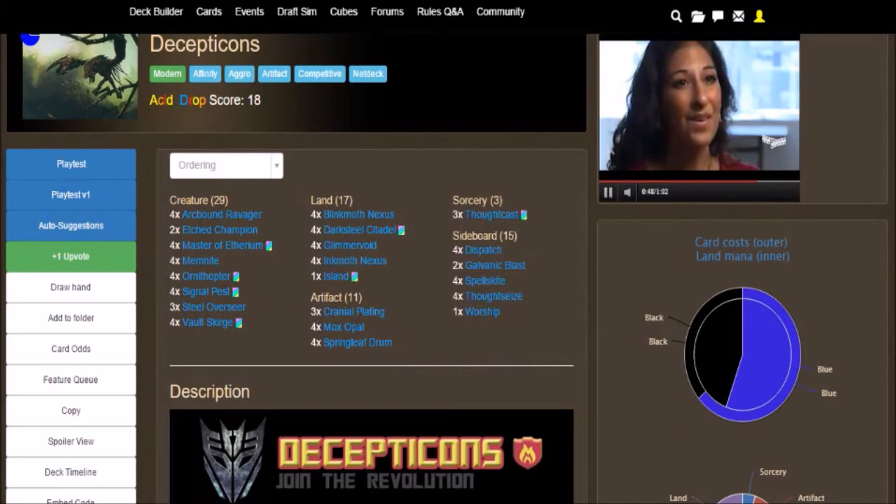
mouse_move(353, 311)
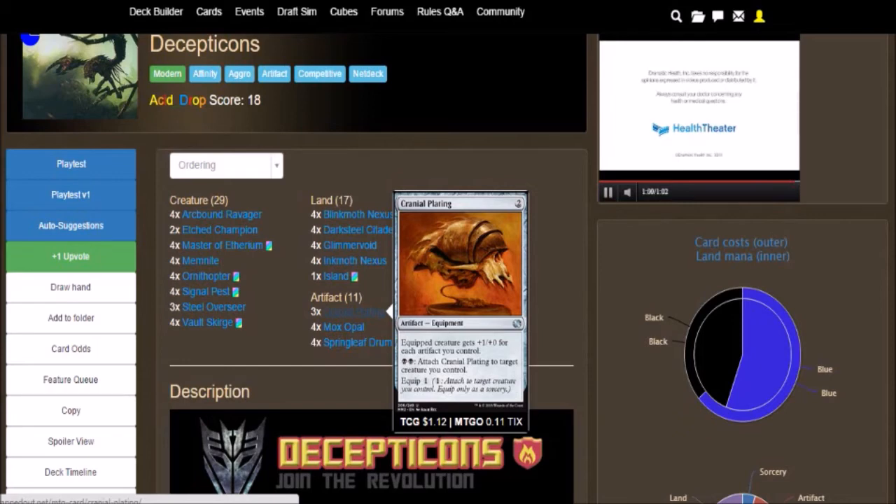
mouse_move(342, 326)
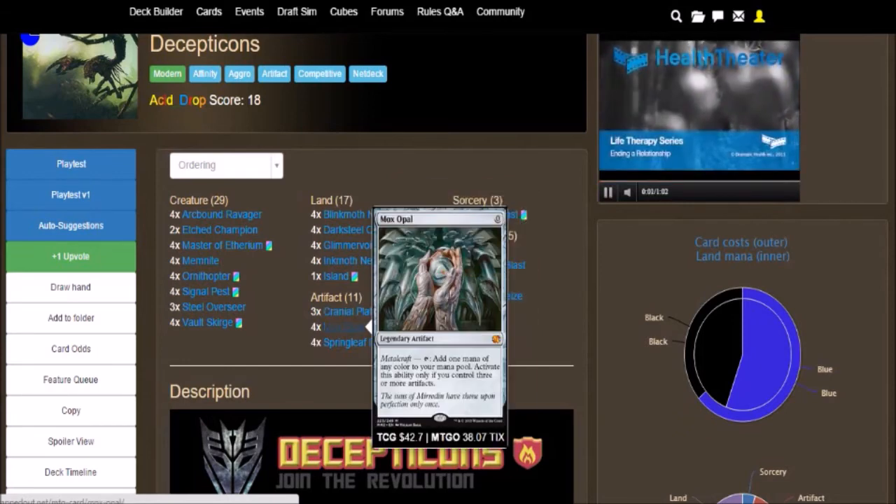
mouse_move(353, 311)
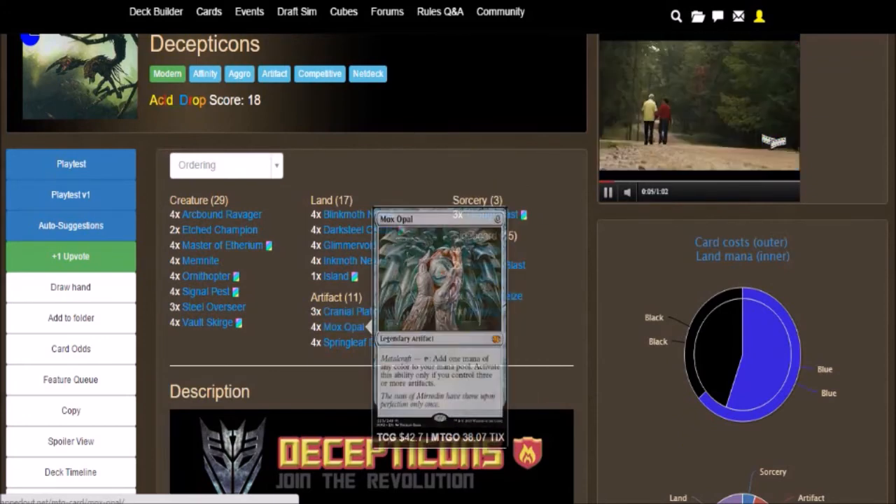
mouse_move(213, 307)
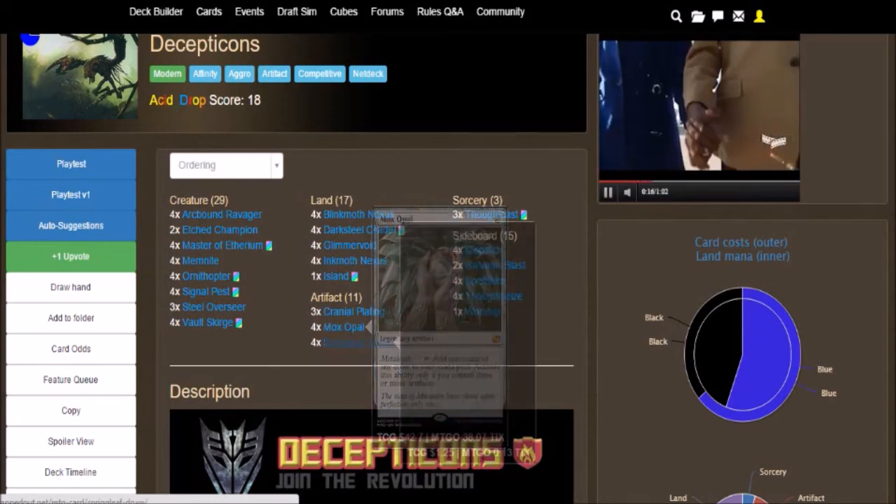
mouse_move(358, 342)
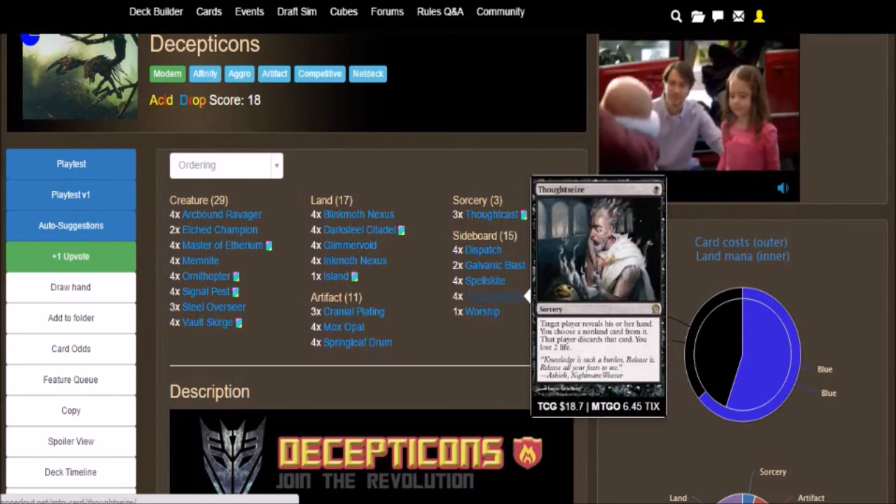
mouse_move(485, 280)
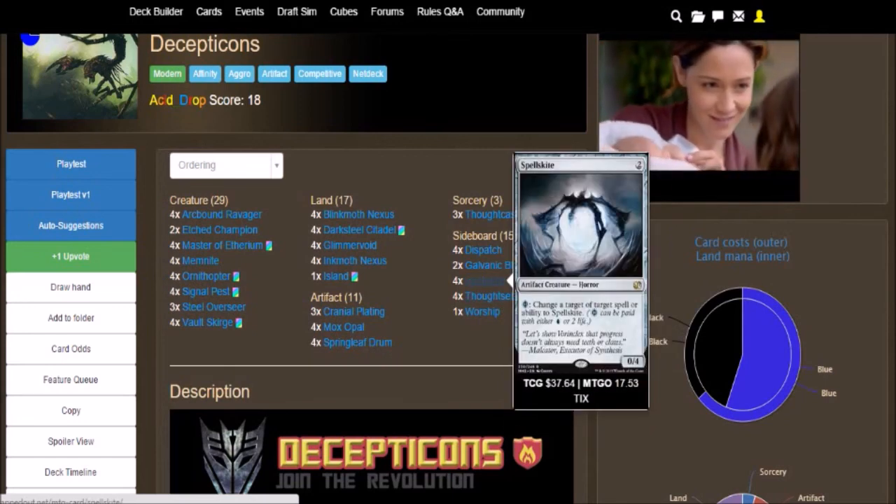